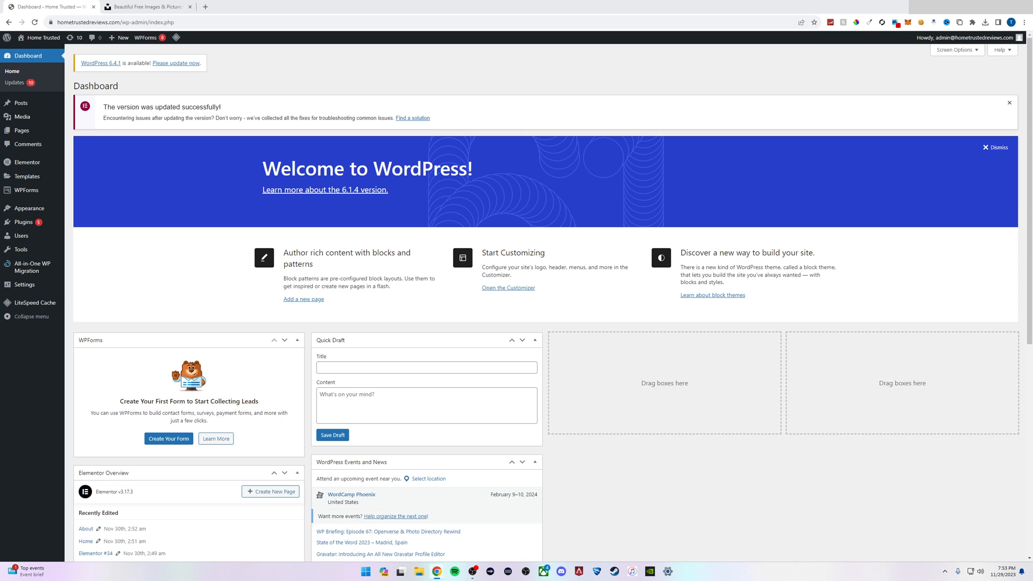
{"action": "mouse_move", "coordinate": [525, 206]}
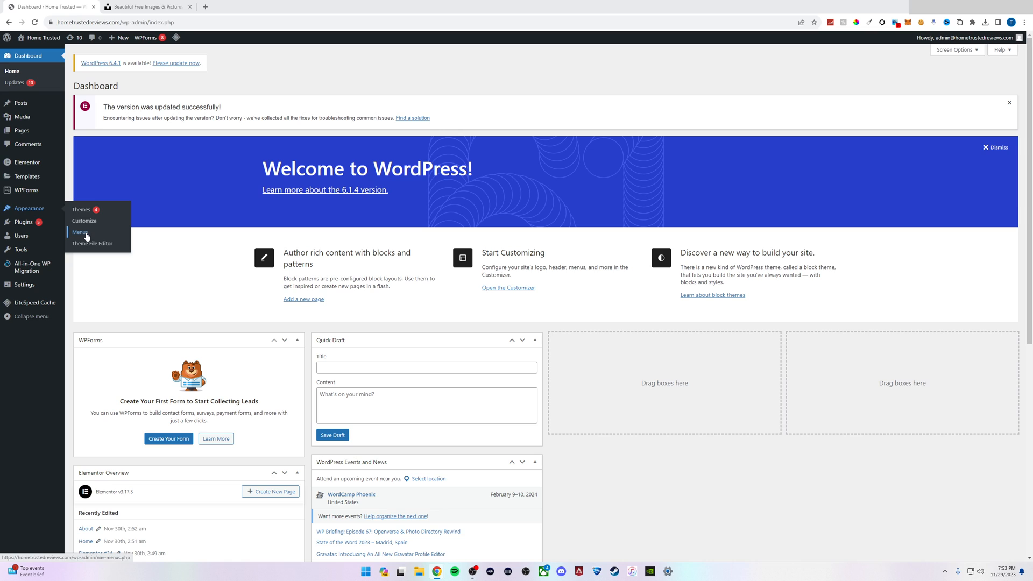
Create a new navigation menu named 'Main' from Appearance > Menus.
{"action": "left_click", "coordinate": [80, 232]}
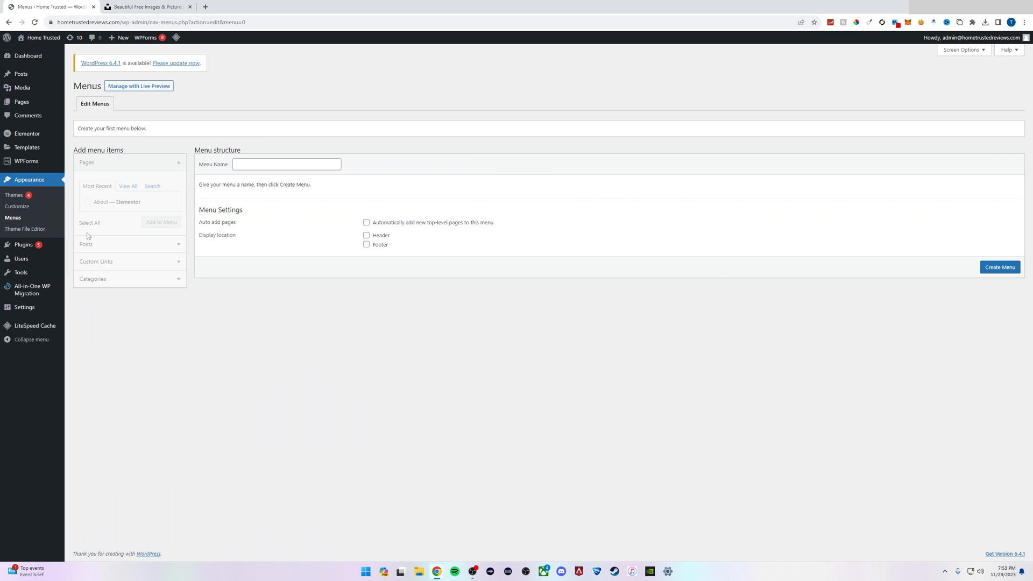
{"action": "mouse_move", "coordinate": [257, 211]}
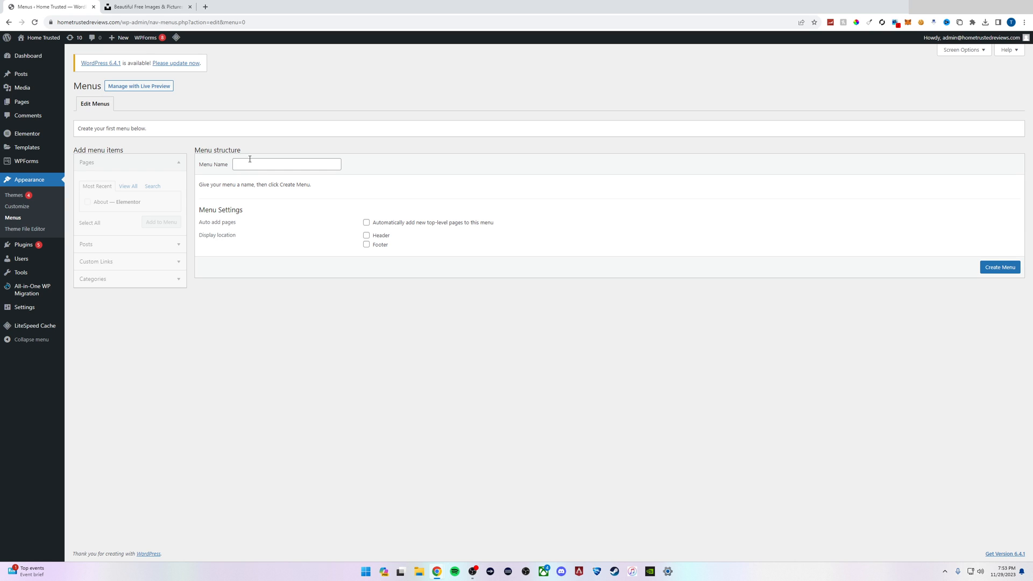
{"action": "left_click", "coordinate": [285, 165]}
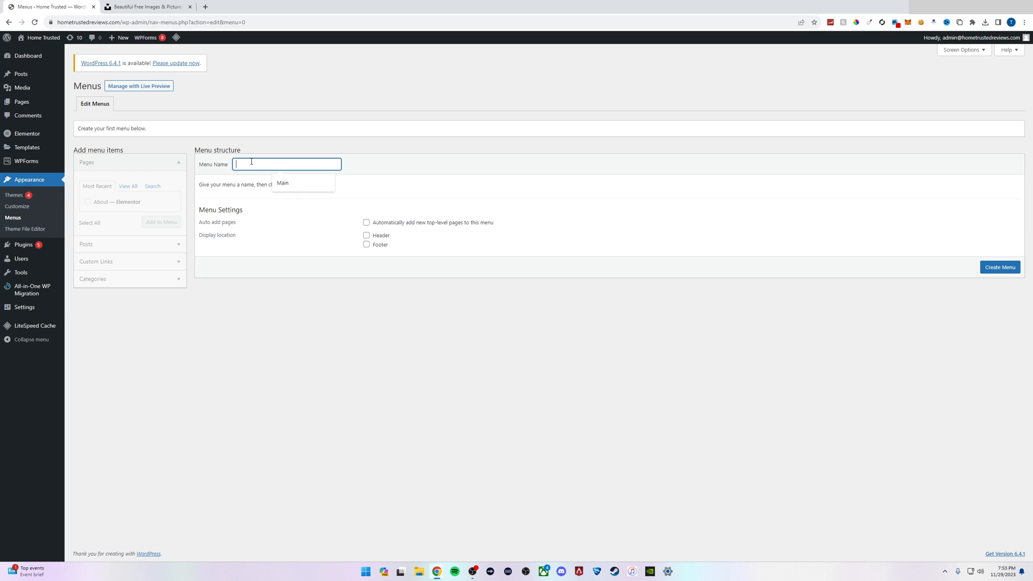
{"action": "mouse_move", "coordinate": [274, 175]}
{"action": "type", "text": "Main"}
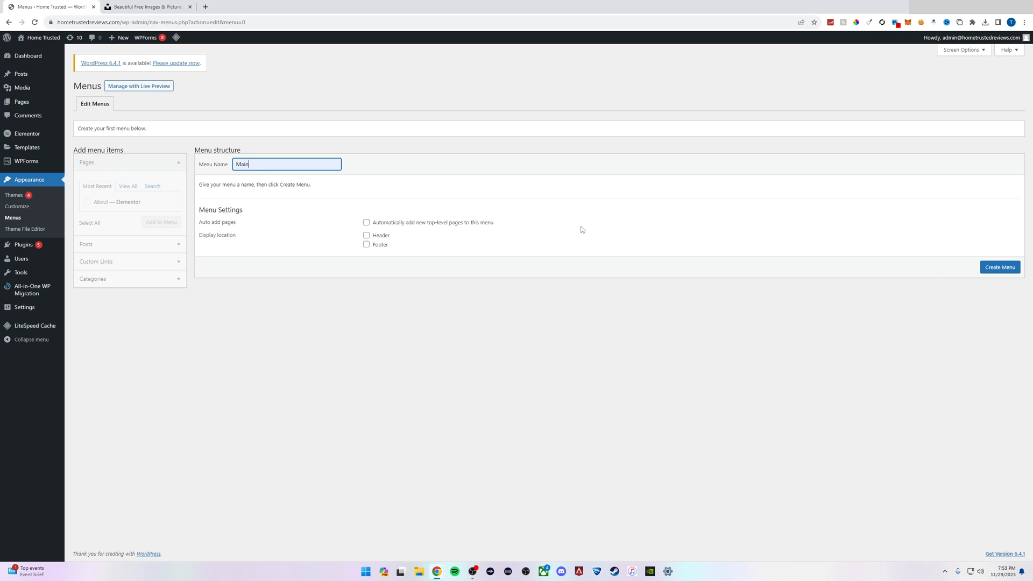
{"action": "left_click", "coordinate": [999, 266]}
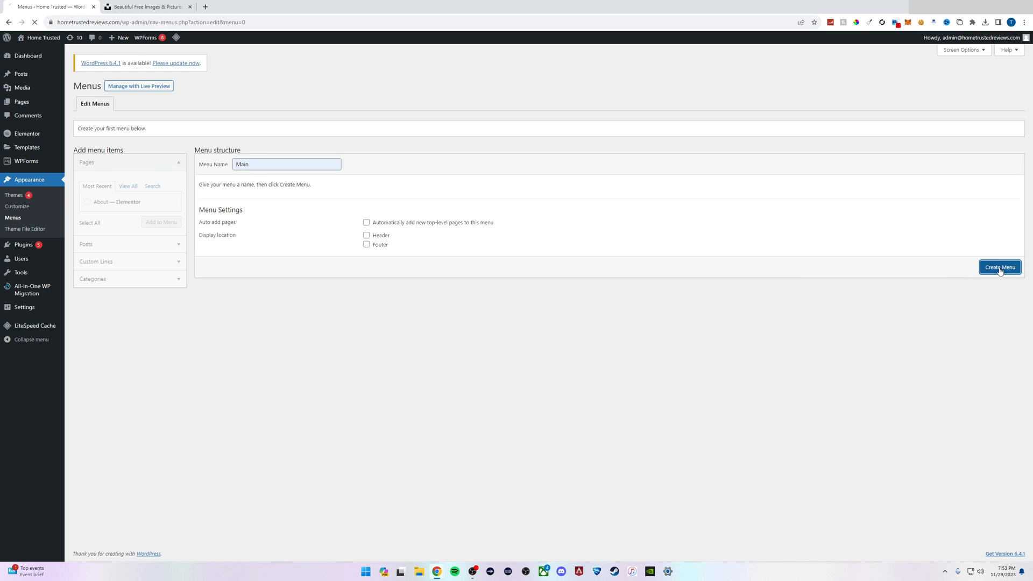
Add the Home and About pages as items of the Main menu.
{"action": "left_click", "coordinate": [999, 267]}
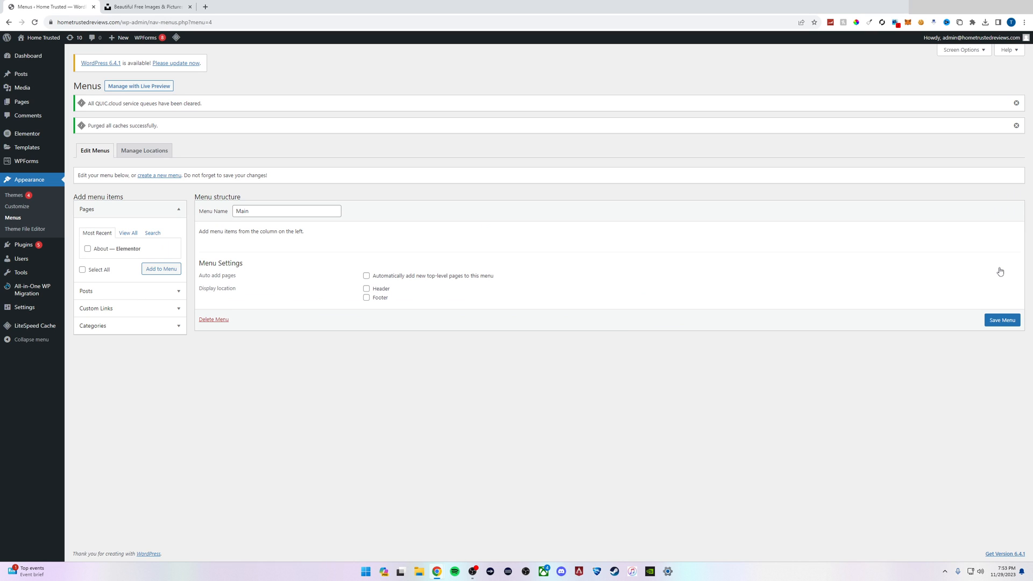
{"action": "mouse_move", "coordinate": [1000, 267]}
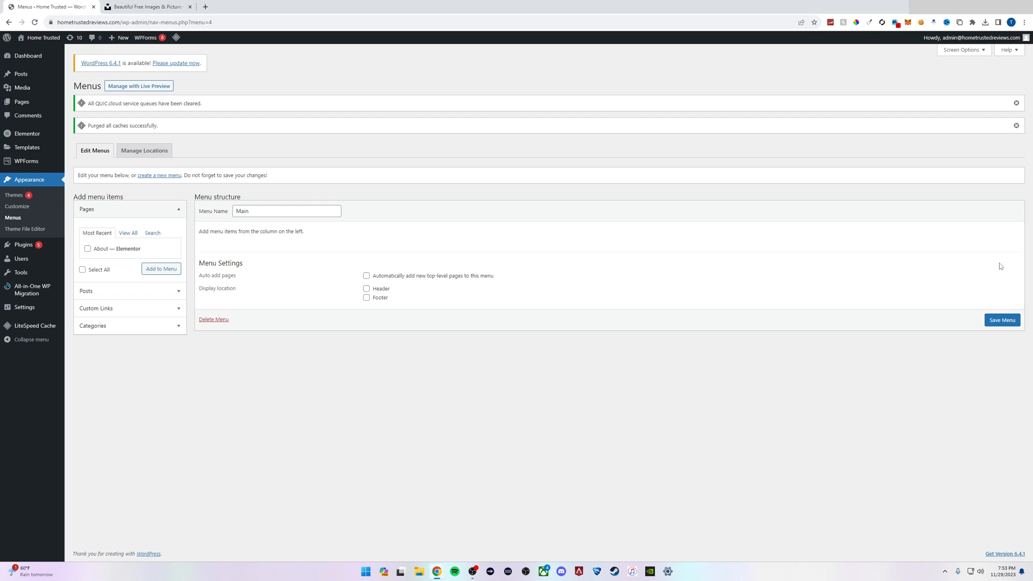
{"action": "mouse_move", "coordinate": [121, 207]}
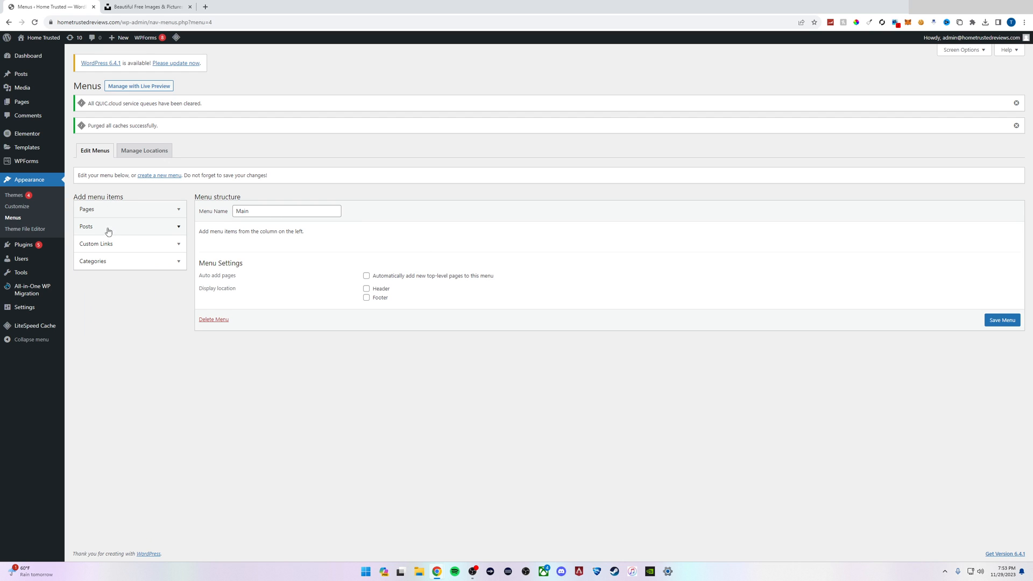
{"action": "mouse_move", "coordinate": [129, 246]}
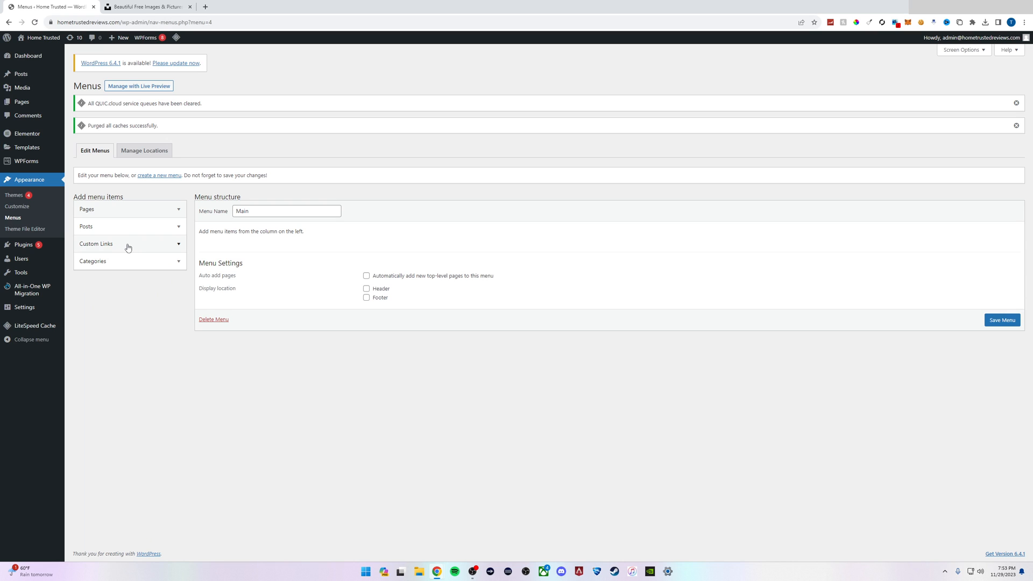
{"action": "mouse_move", "coordinate": [129, 263]}
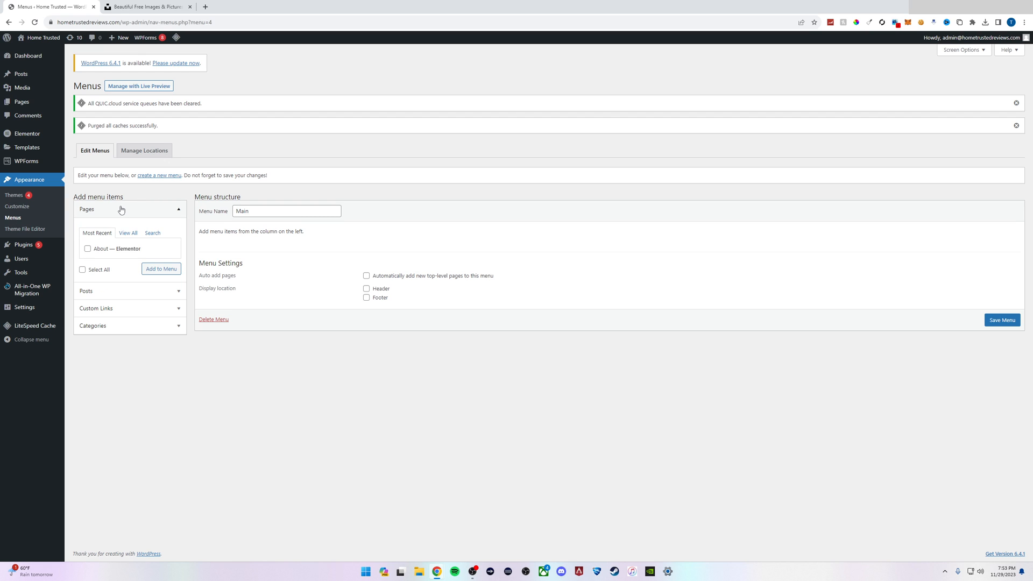
{"action": "left_click", "coordinate": [128, 232]}
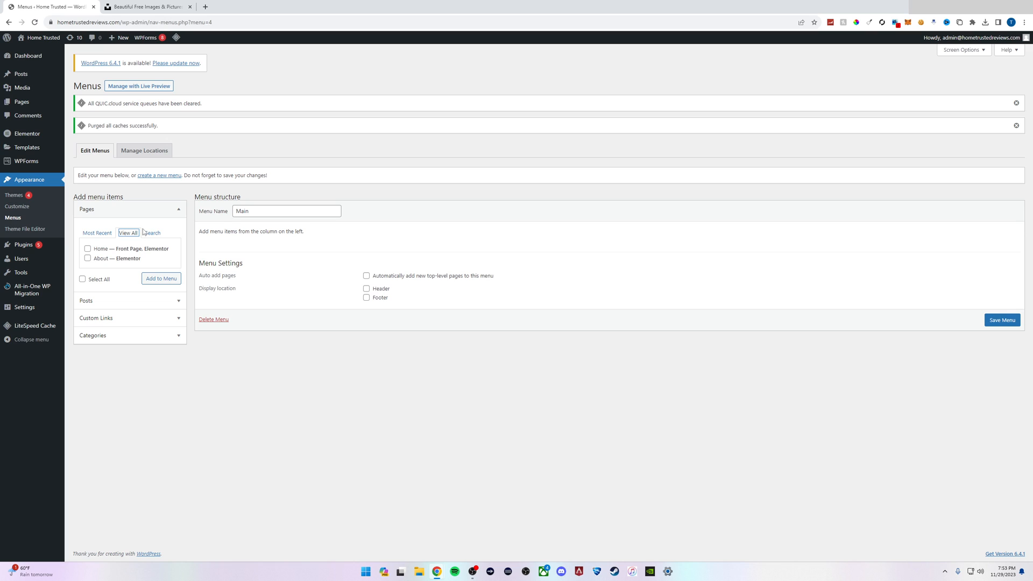
{"action": "mouse_move", "coordinate": [84, 249]}
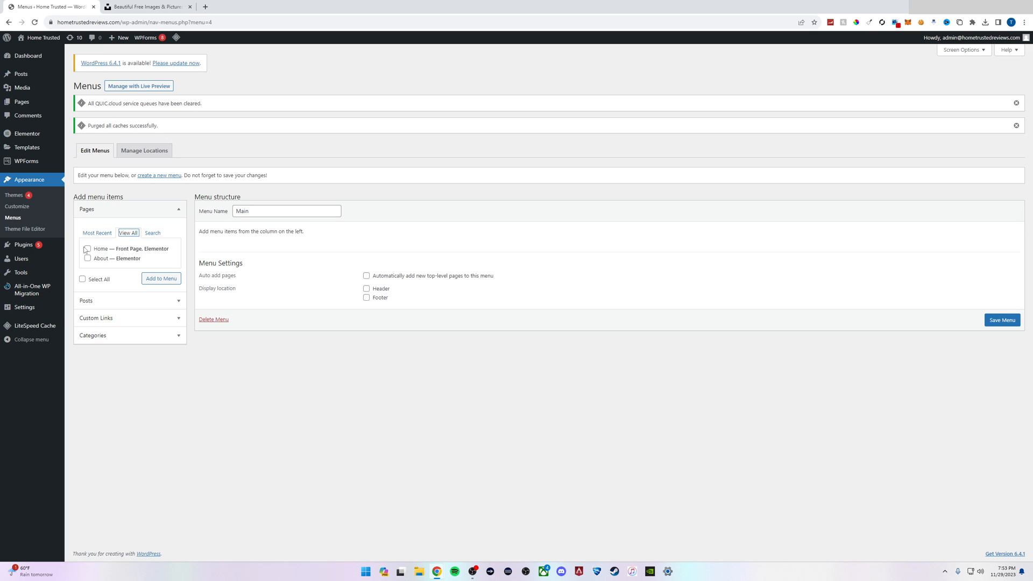
{"action": "left_click", "coordinate": [82, 278]}
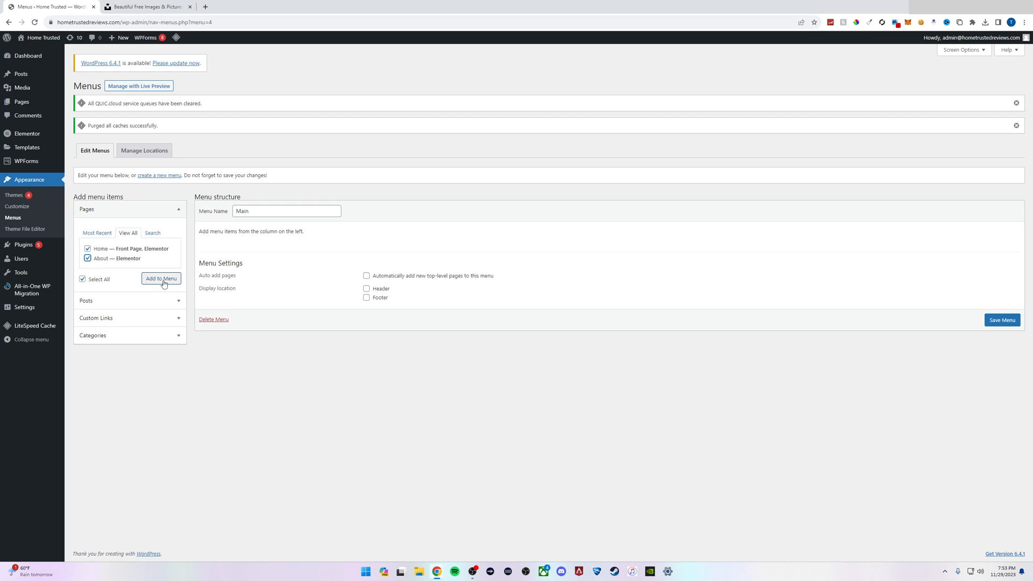
{"action": "left_click", "coordinate": [161, 278]}
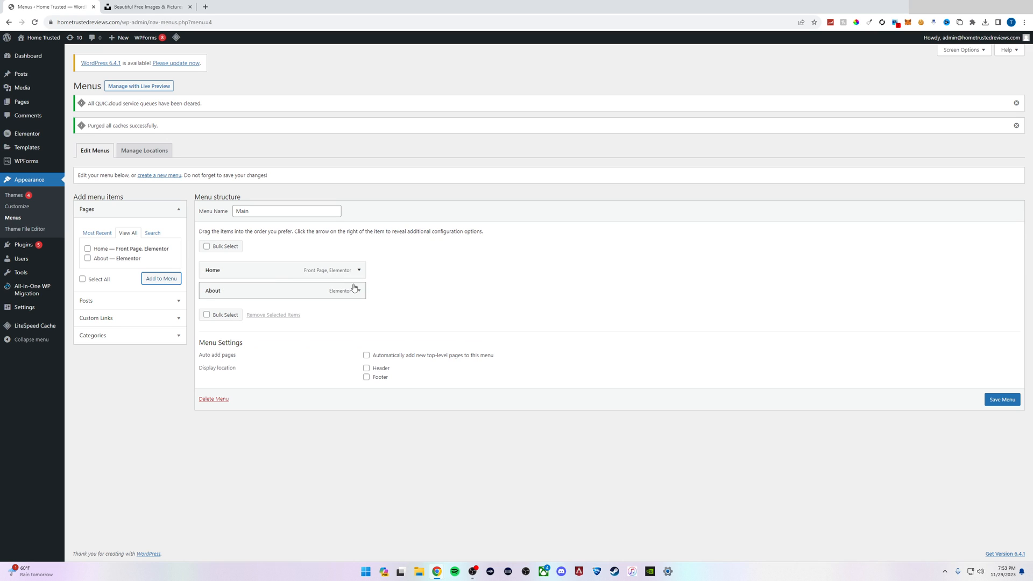
{"action": "mouse_move", "coordinate": [228, 298]}
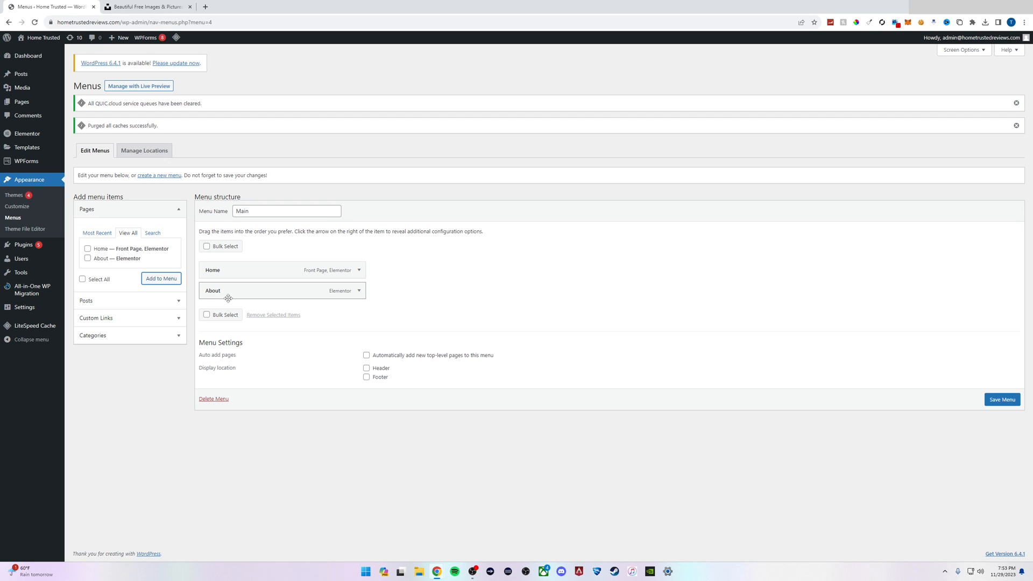
{"action": "mouse_move", "coordinate": [953, 405]}
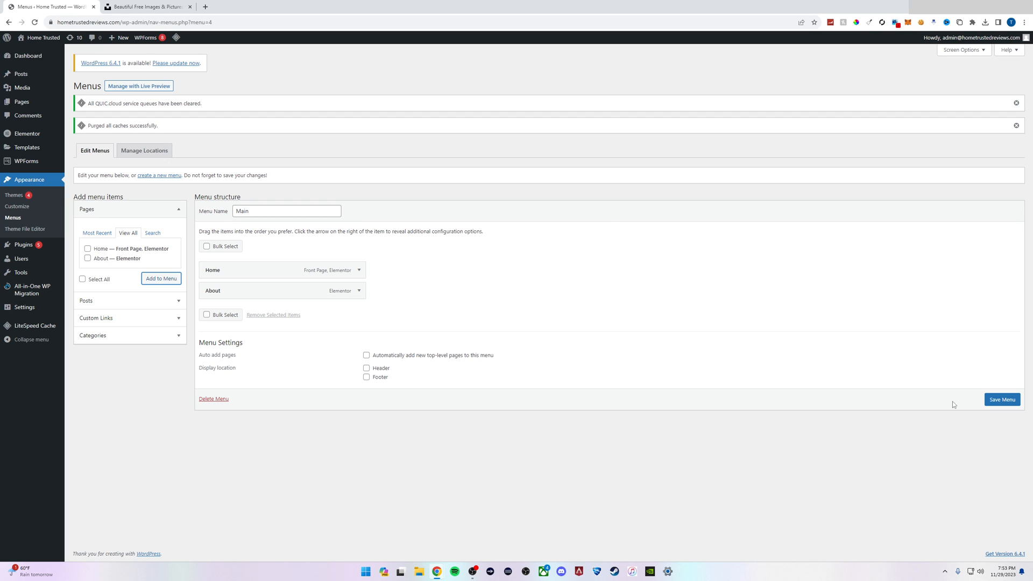
Save the Main menu containing Home and About.
{"action": "left_click", "coordinate": [1002, 399]}
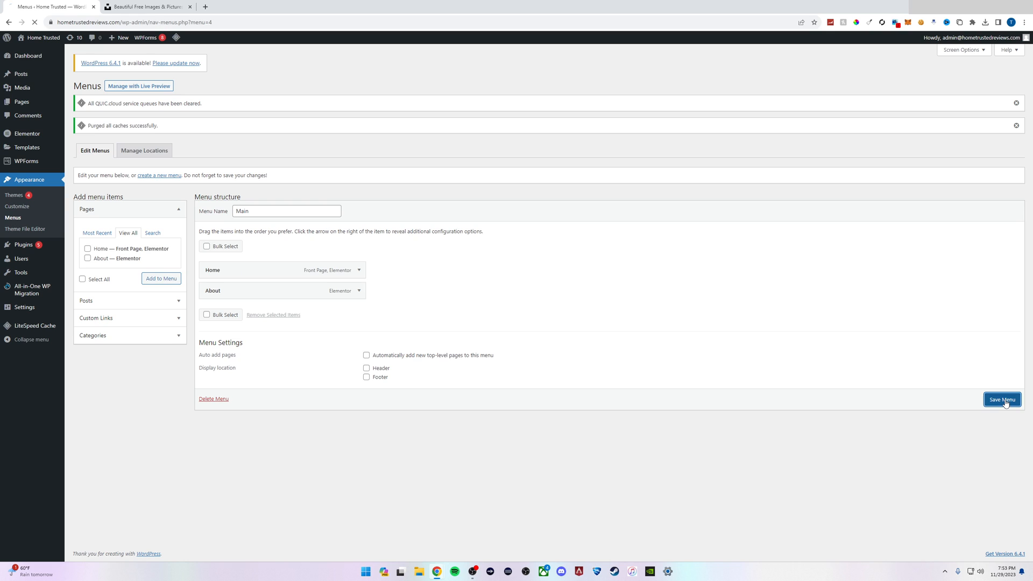
{"action": "left_click", "coordinate": [1002, 399]}
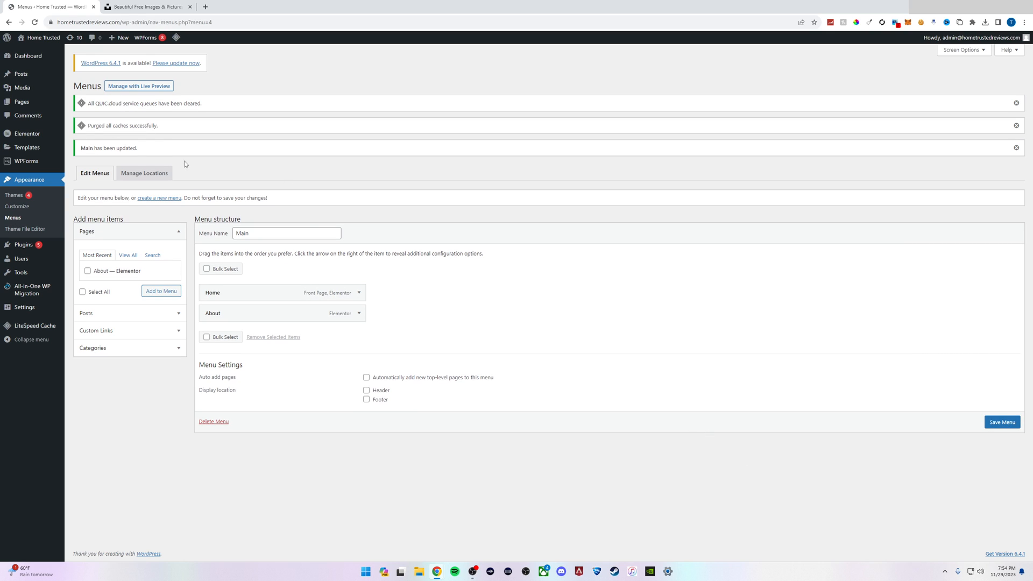
{"action": "mouse_move", "coordinate": [139, 152]}
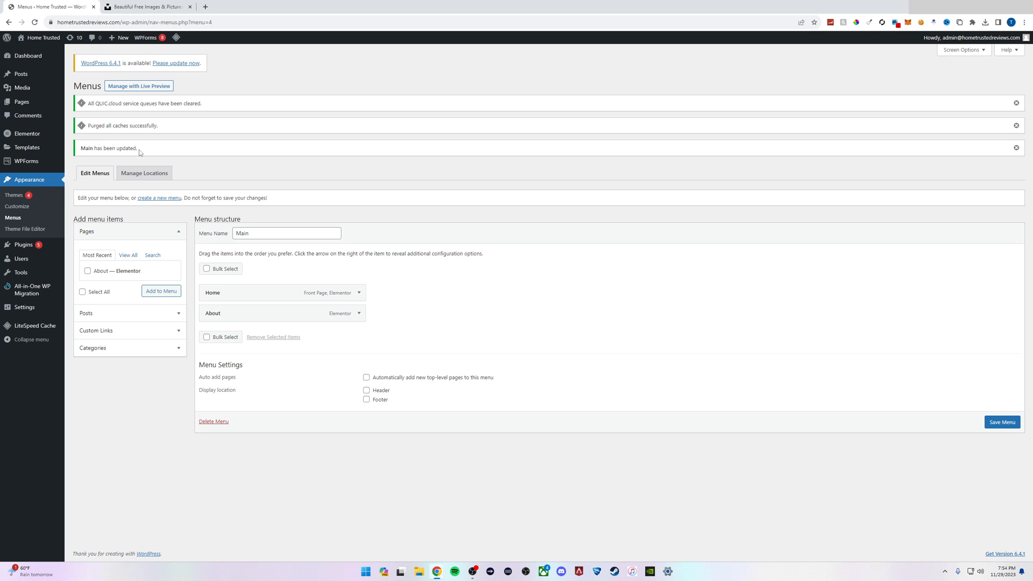
{"action": "mouse_move", "coordinate": [41, 38]}
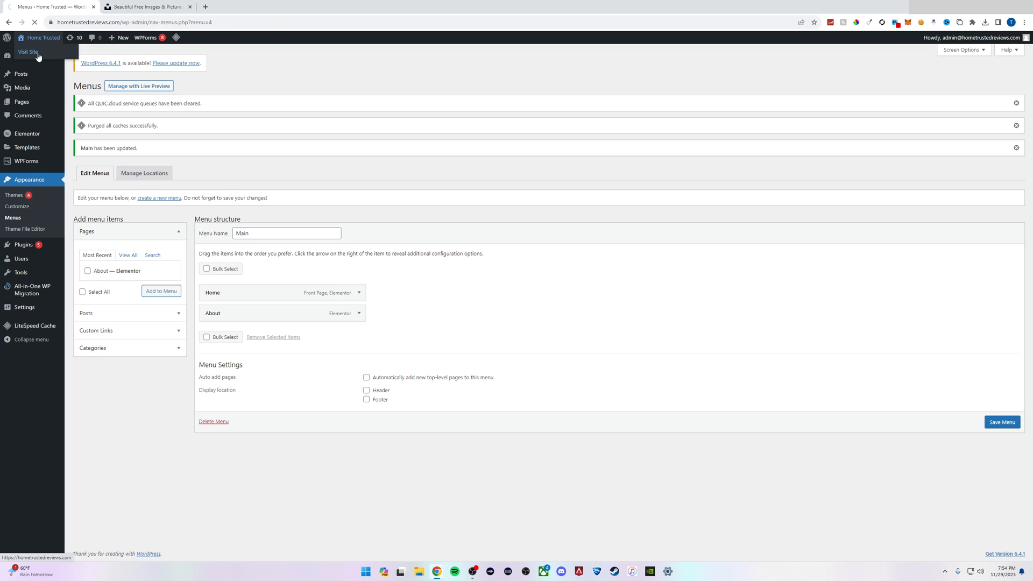
Visit the live site and open the Customizer beside the homepage preview.
{"action": "left_click", "coordinate": [28, 53]}
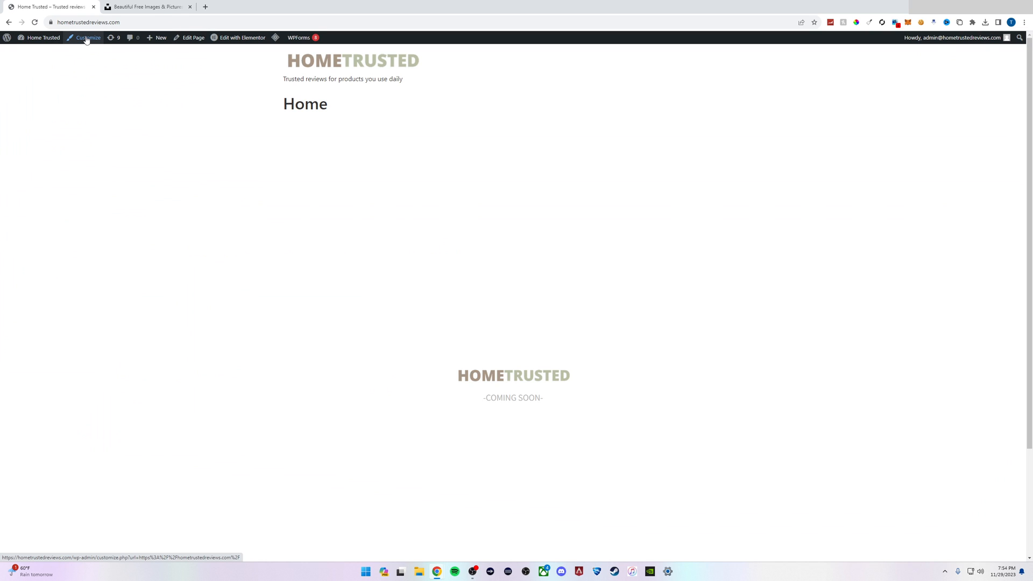
{"action": "left_click", "coordinate": [88, 38]}
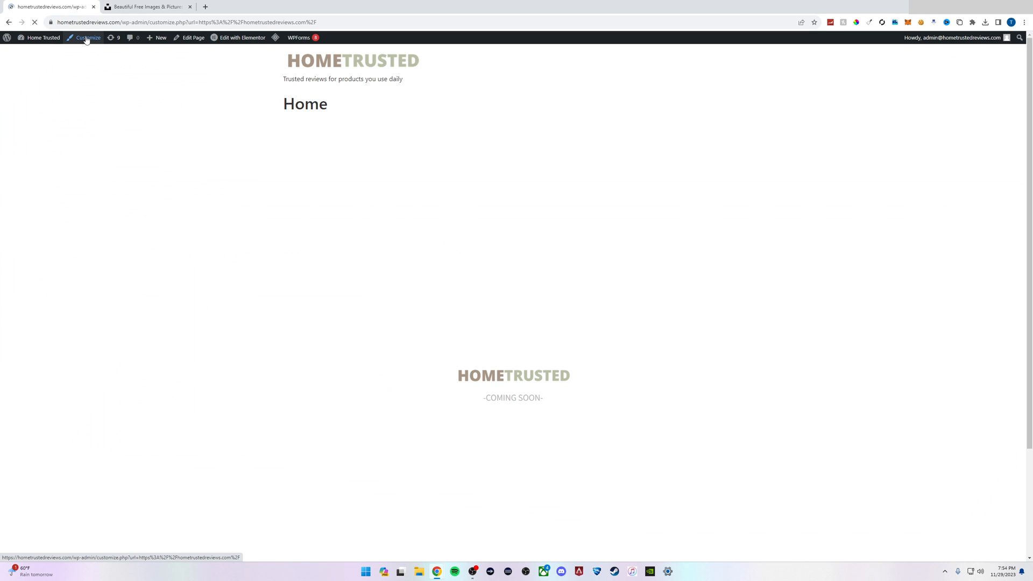
{"action": "left_click", "coordinate": [88, 37]}
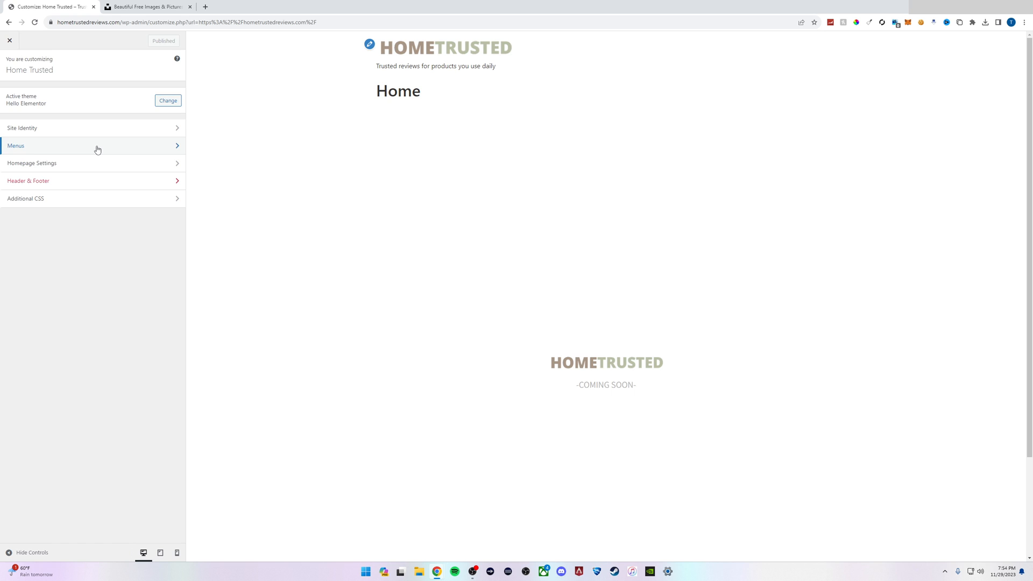
Open the Main menu in Customizer Menus and assign it to Header.
{"action": "left_click", "coordinate": [92, 146]}
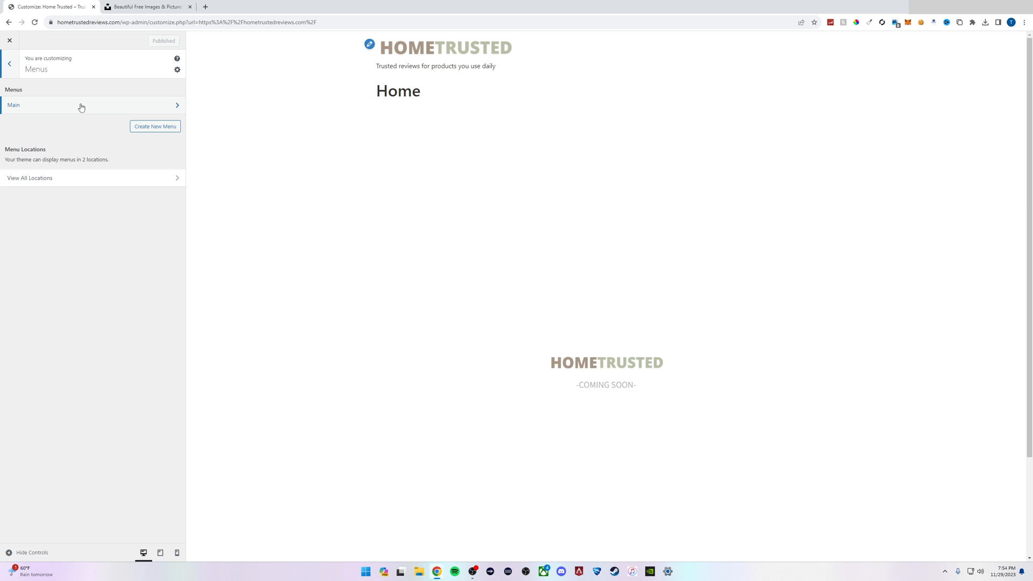
{"action": "left_click", "coordinate": [82, 105]}
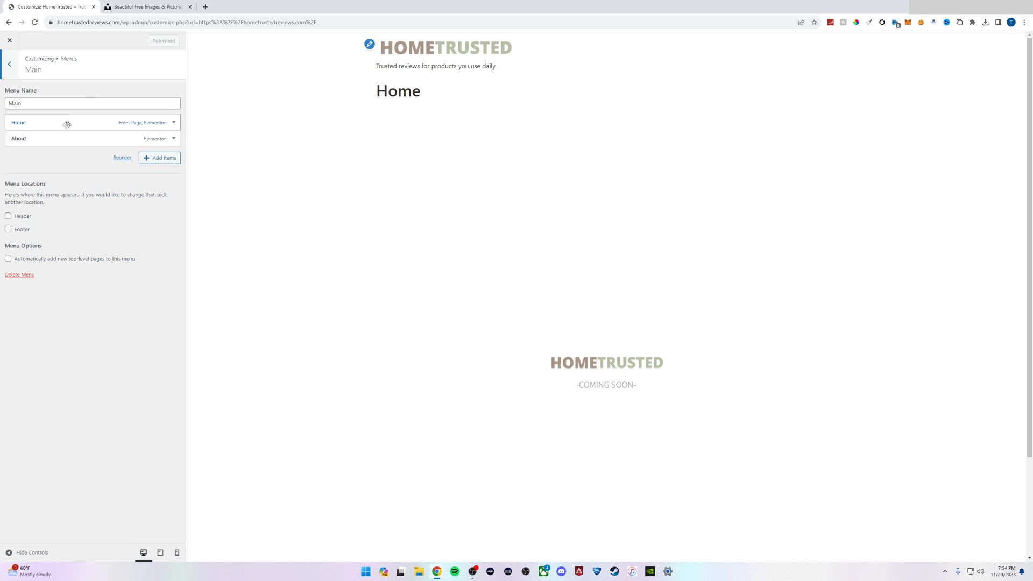
{"action": "mouse_move", "coordinate": [82, 124]}
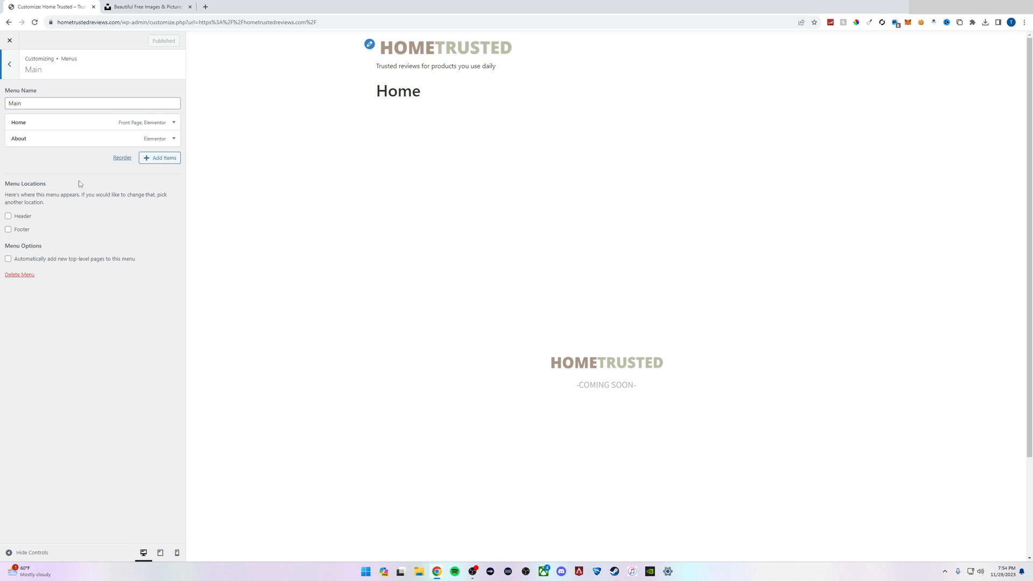
{"action": "mouse_move", "coordinate": [42, 205]}
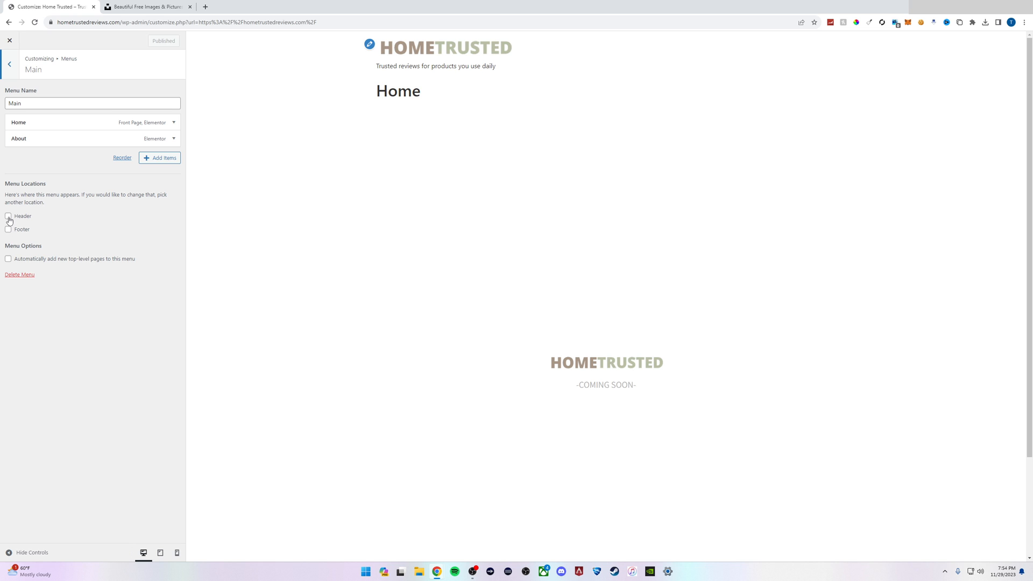
{"action": "left_click", "coordinate": [9, 217]}
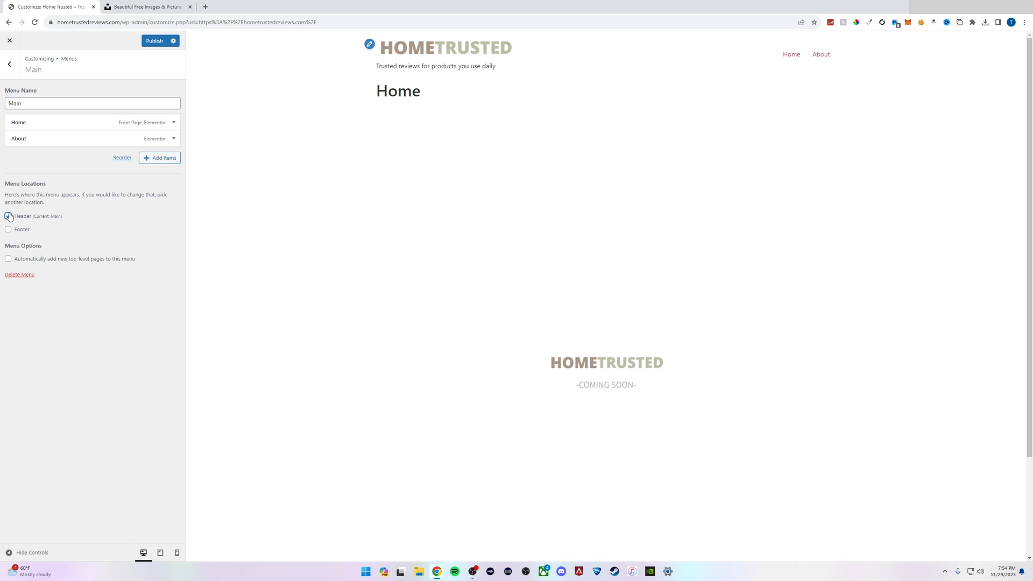
{"action": "left_click", "coordinate": [8, 216]}
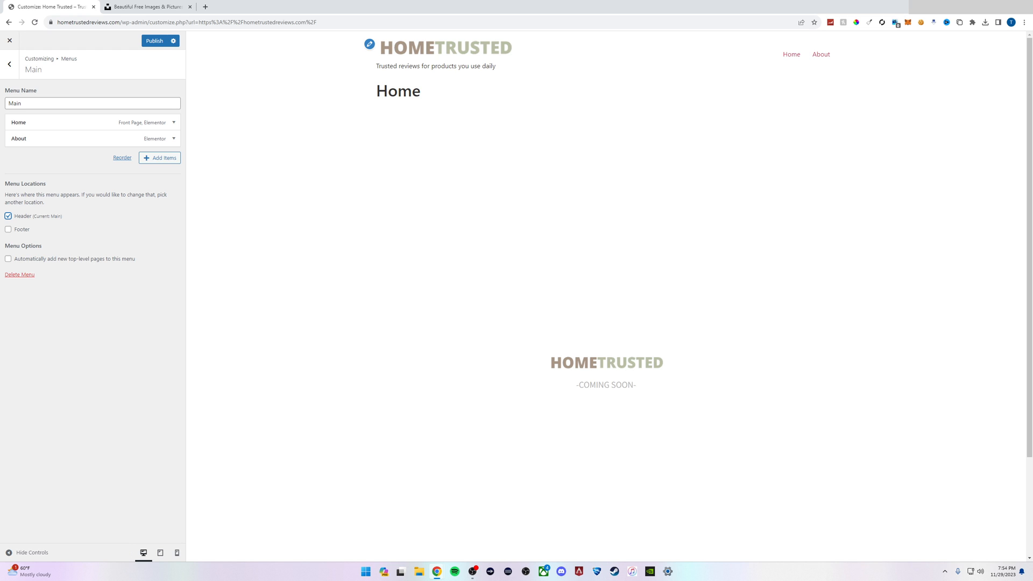
Leave Footer unassigned and publish the menu location changes.
{"action": "left_click", "coordinate": [8, 229]}
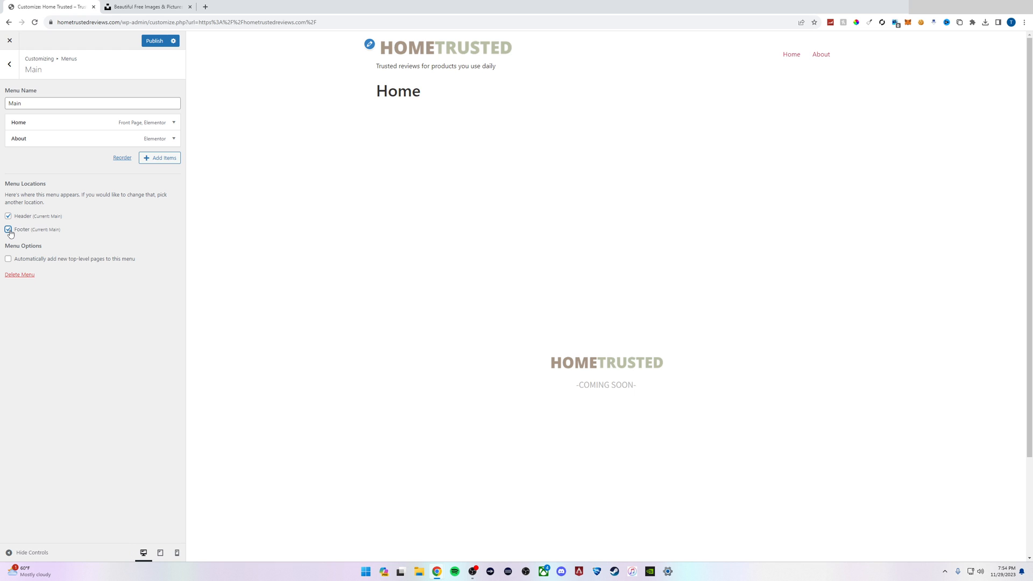
{"action": "left_click", "coordinate": [8, 229]}
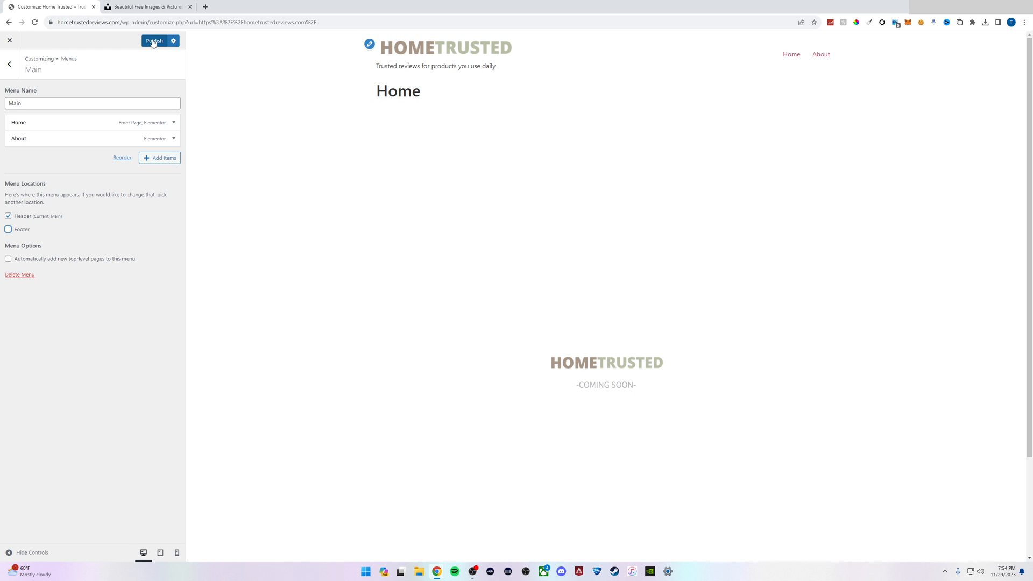
{"action": "left_click", "coordinate": [154, 41]}
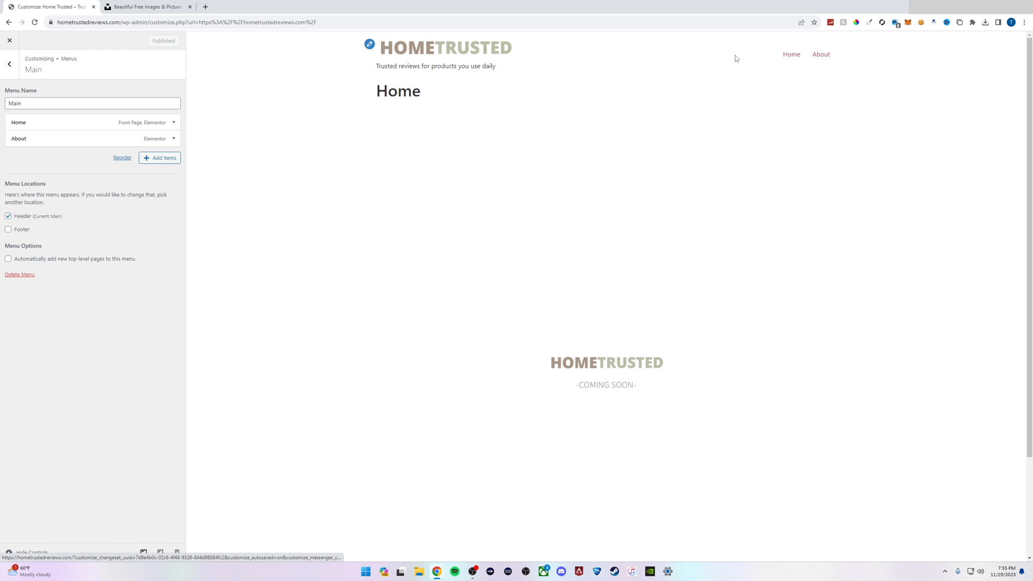
Close the Customizer, check the Home/About header menu, and return to the Dashboard.
{"action": "left_click", "coordinate": [10, 41]}
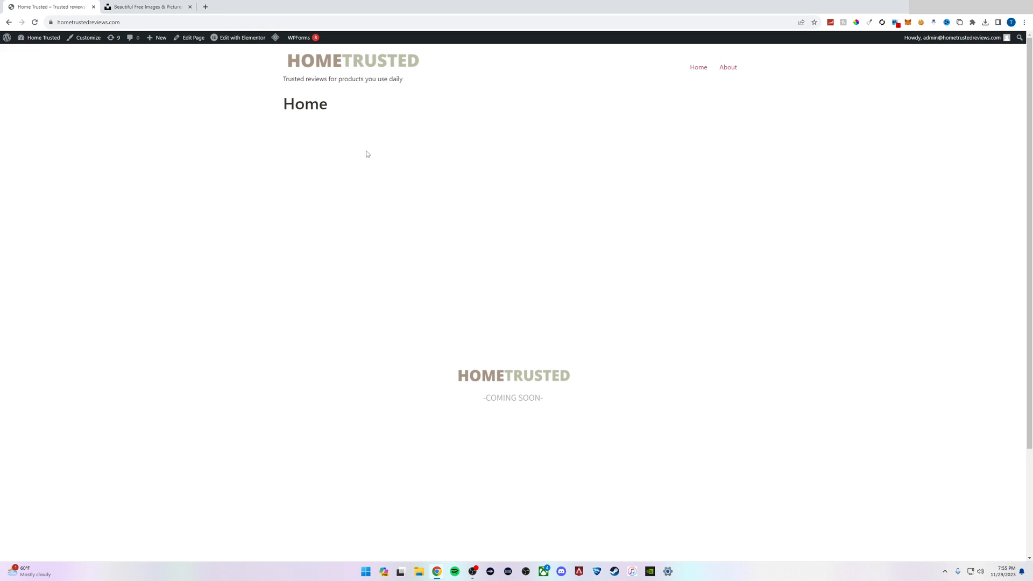
{"action": "mouse_move", "coordinate": [728, 84]}
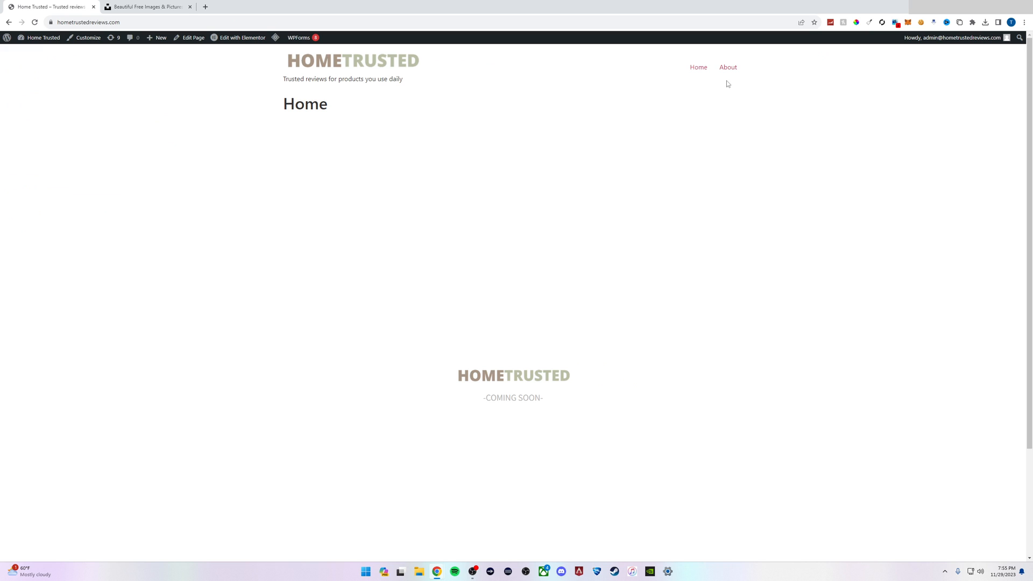
{"action": "mouse_move", "coordinate": [693, 110]}
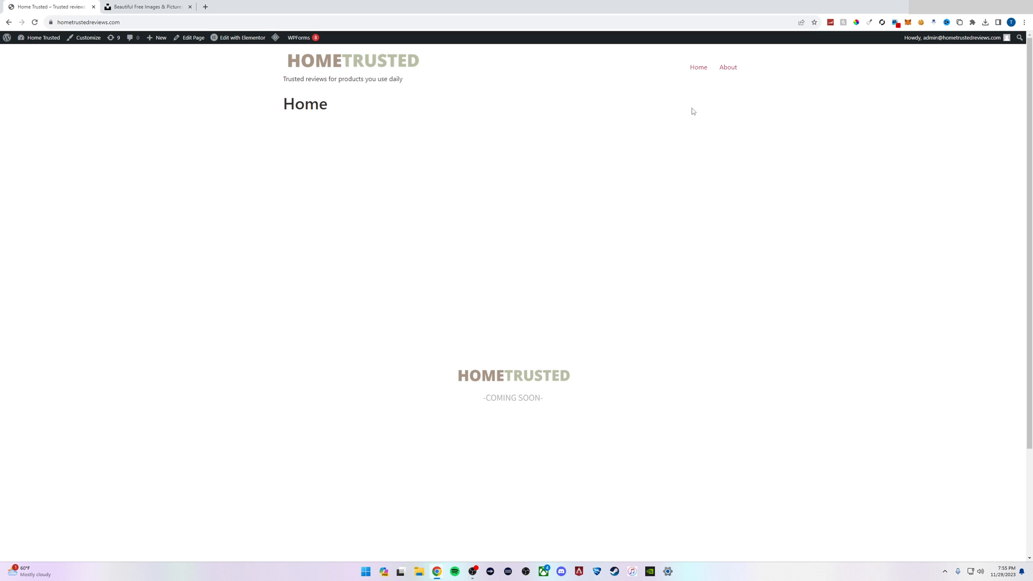
{"action": "mouse_move", "coordinate": [43, 38]}
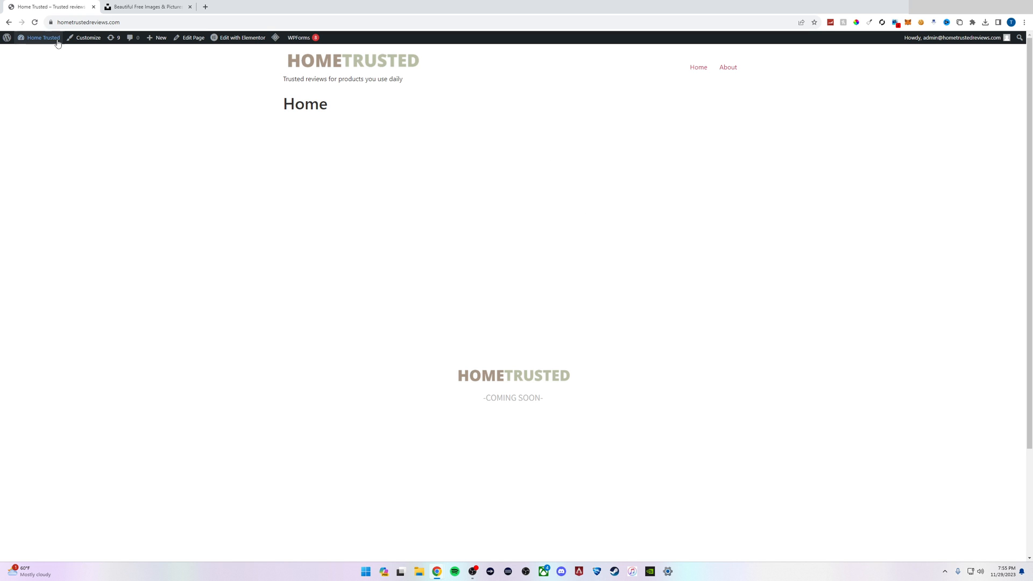
{"action": "left_click", "coordinate": [42, 37]}
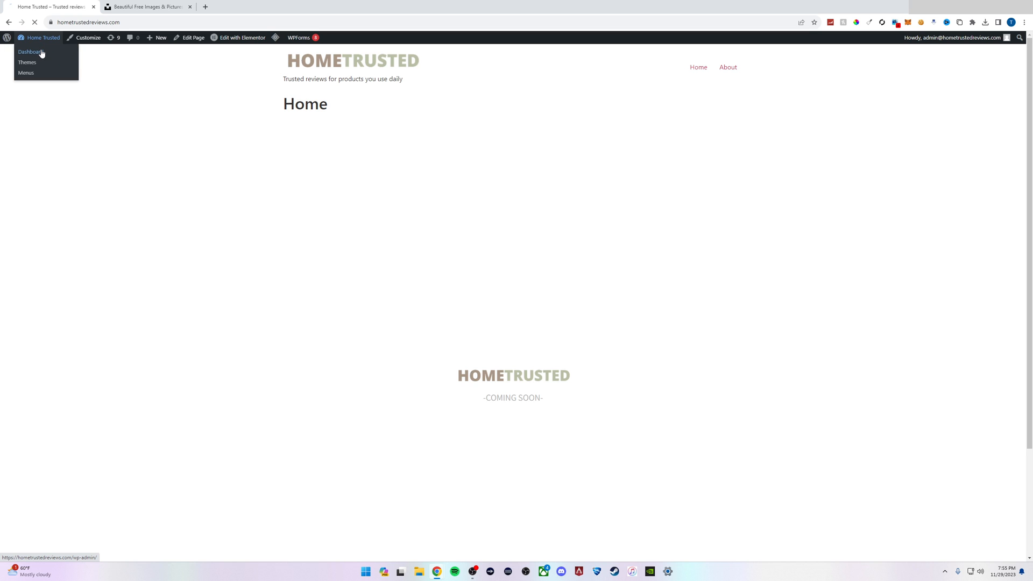
{"action": "left_click", "coordinate": [29, 51]}
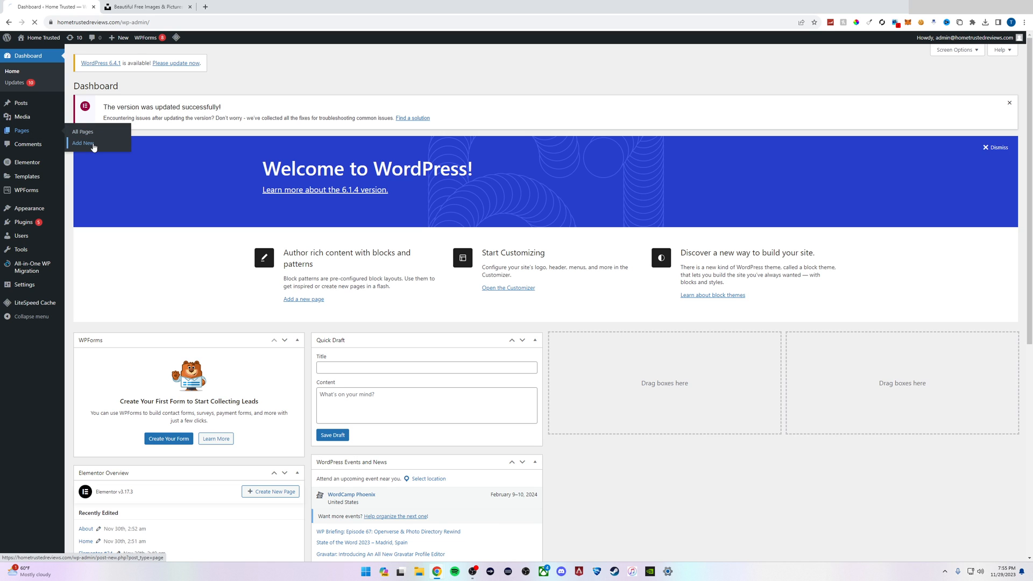
Add a new page and open it in the Elementor editor.
{"action": "left_click", "coordinate": [82, 143]}
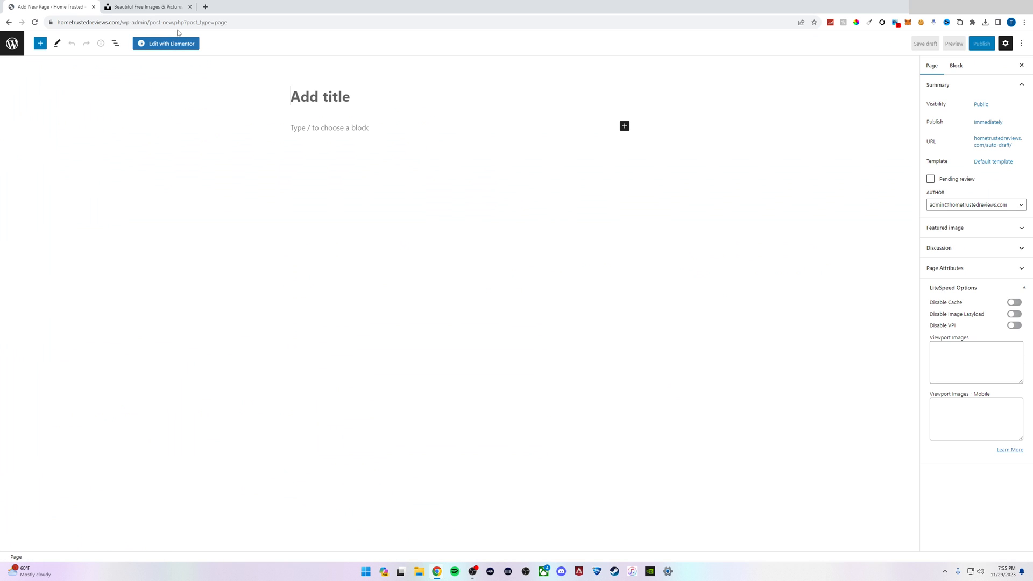
{"action": "mouse_move", "coordinate": [180, 50]}
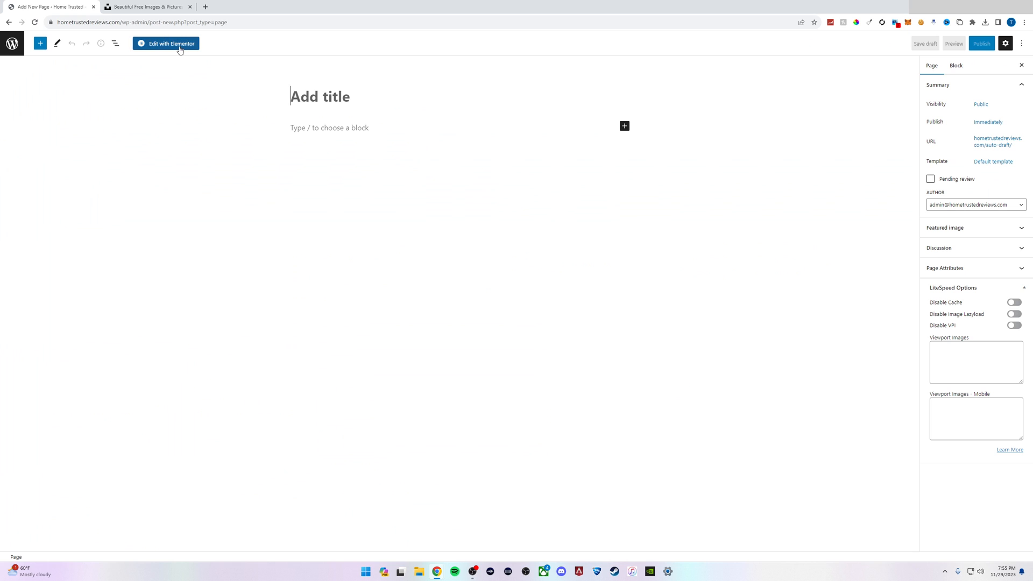
{"action": "left_click", "coordinate": [165, 43]}
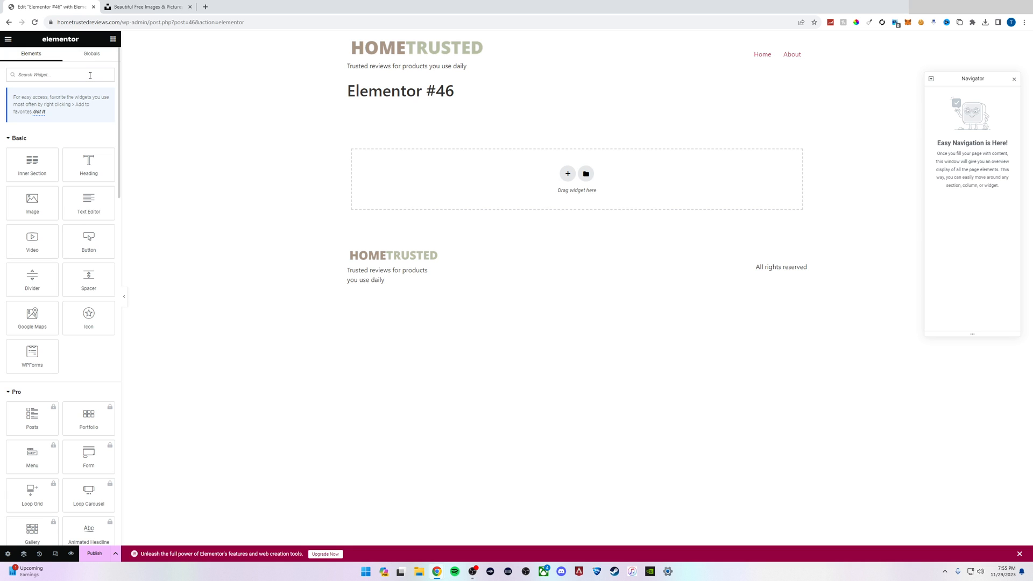
Search Elementor widgets for 'menu' to list Menu Anchor, Menu, Nav Menu, Menu Cart.
{"action": "type", "text": "menu"}
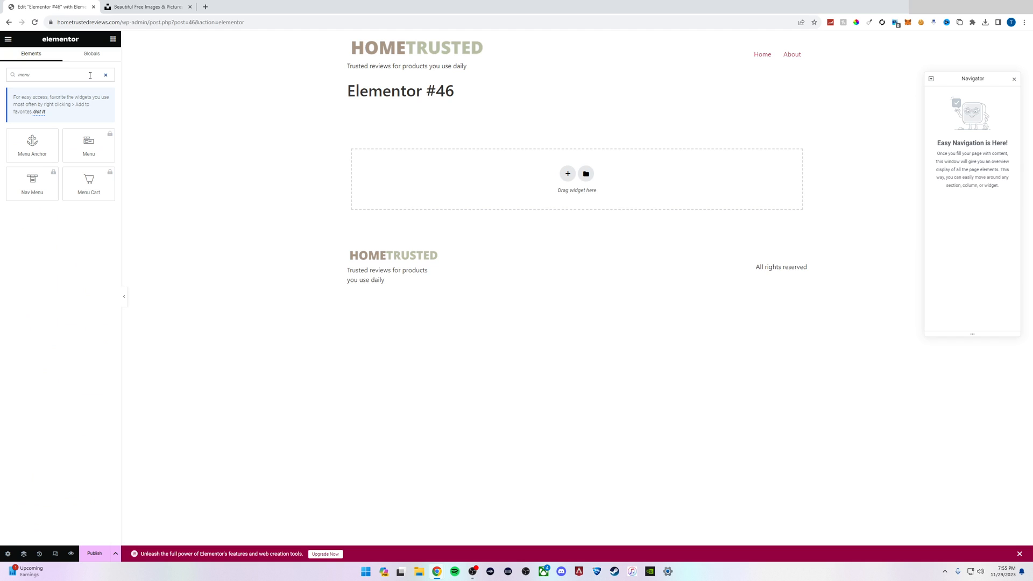
{"action": "mouse_move", "coordinate": [154, 135]}
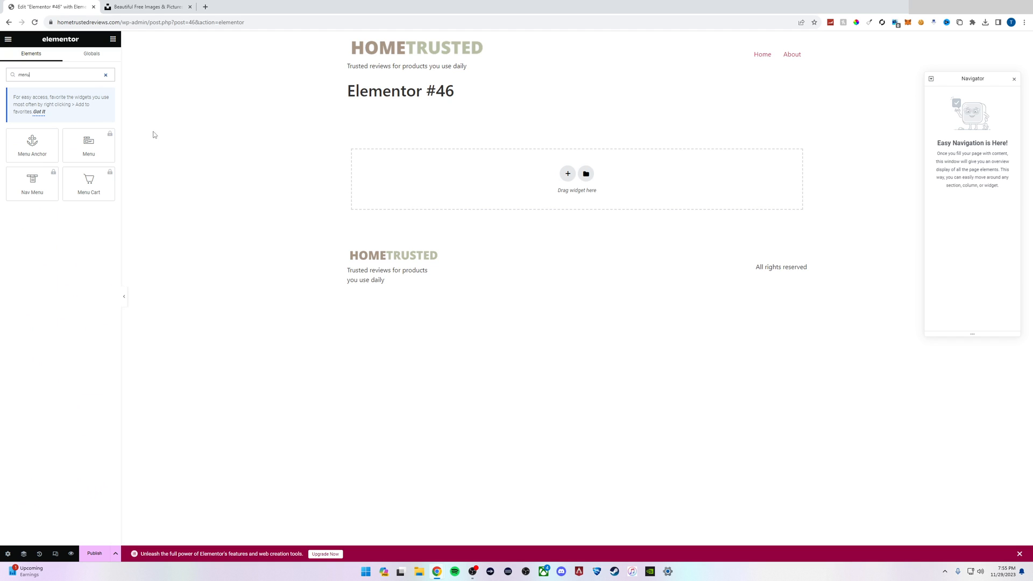
{"action": "mouse_move", "coordinate": [31, 145]}
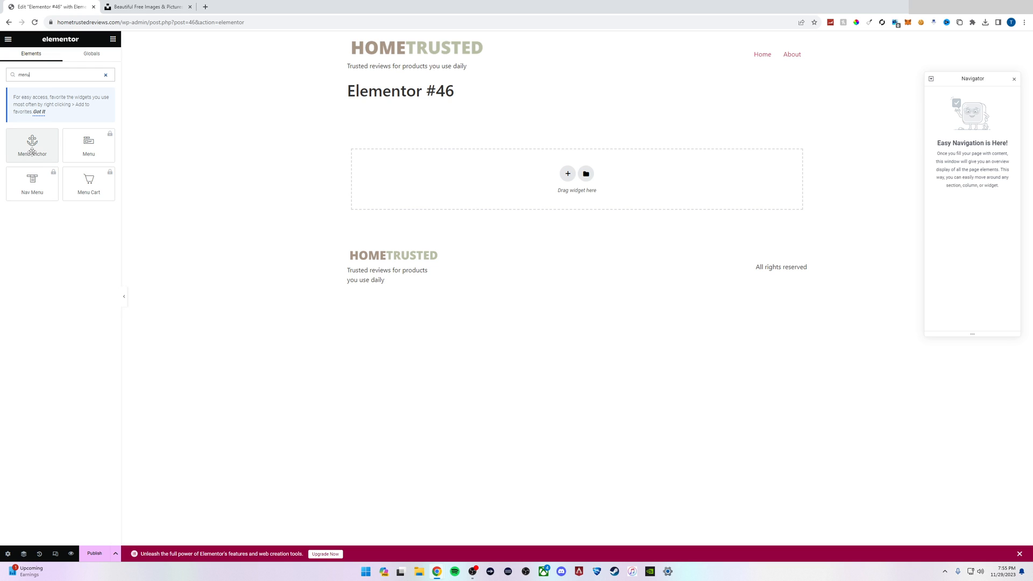
{"action": "mouse_move", "coordinate": [32, 184]}
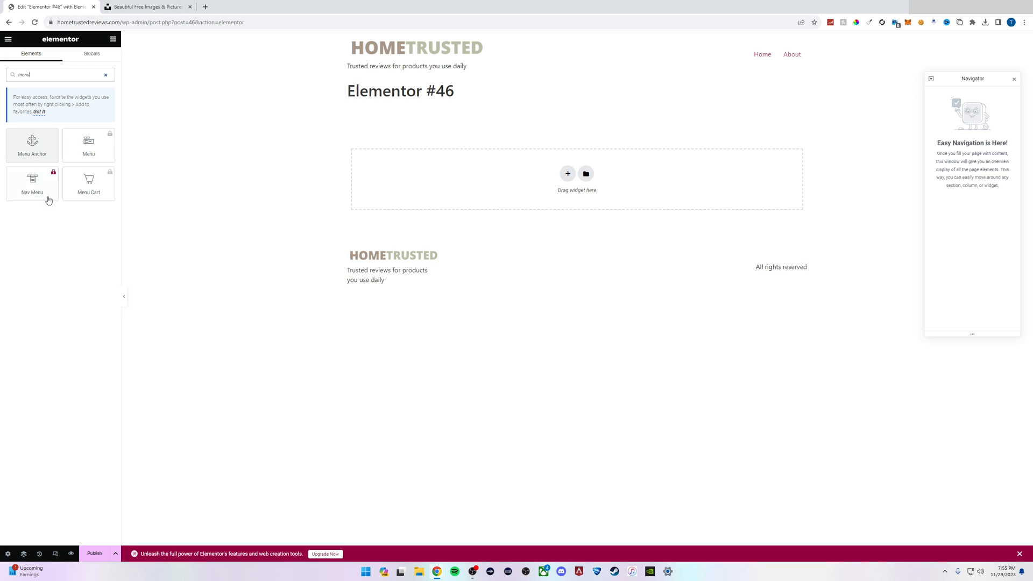
{"action": "mouse_move", "coordinate": [88, 145]}
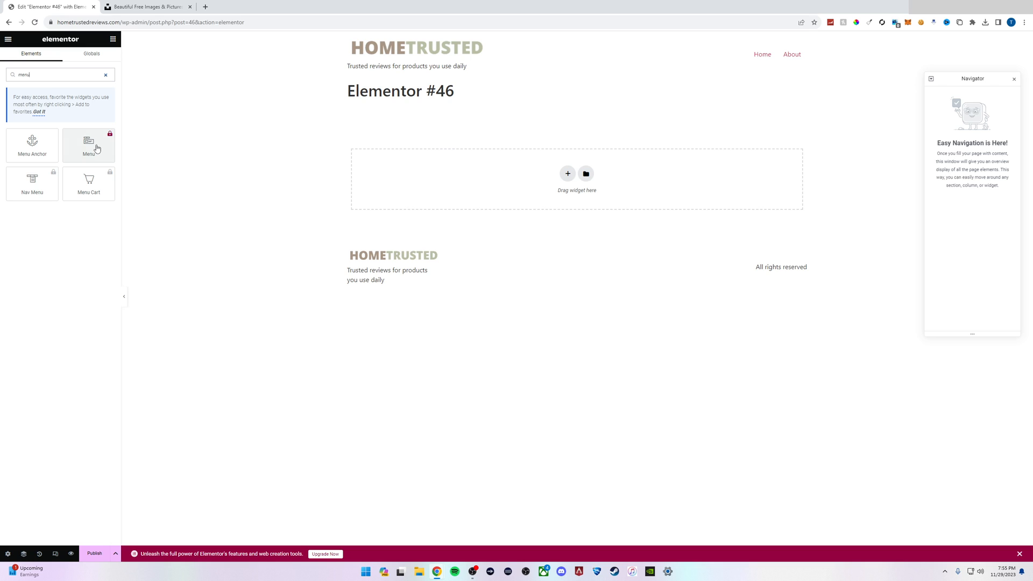
{"action": "mouse_move", "coordinate": [88, 185]}
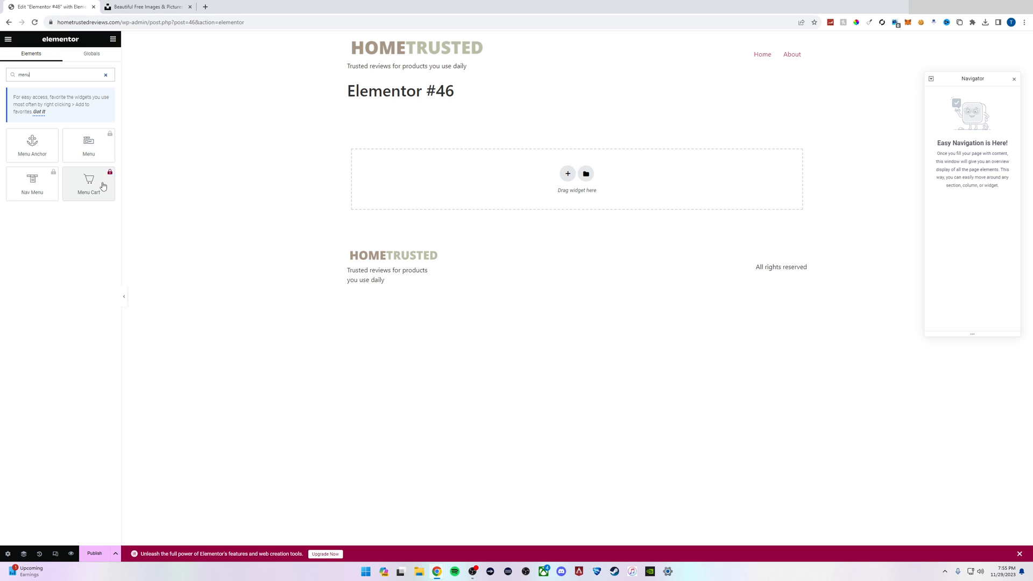
{"action": "mouse_move", "coordinate": [135, 161]}
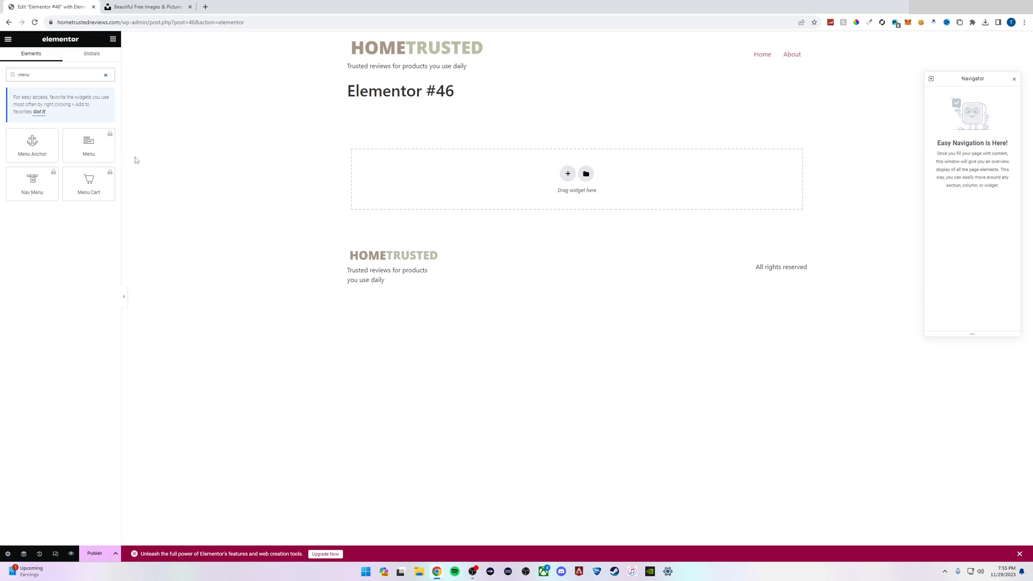
{"action": "mouse_move", "coordinate": [88, 154]}
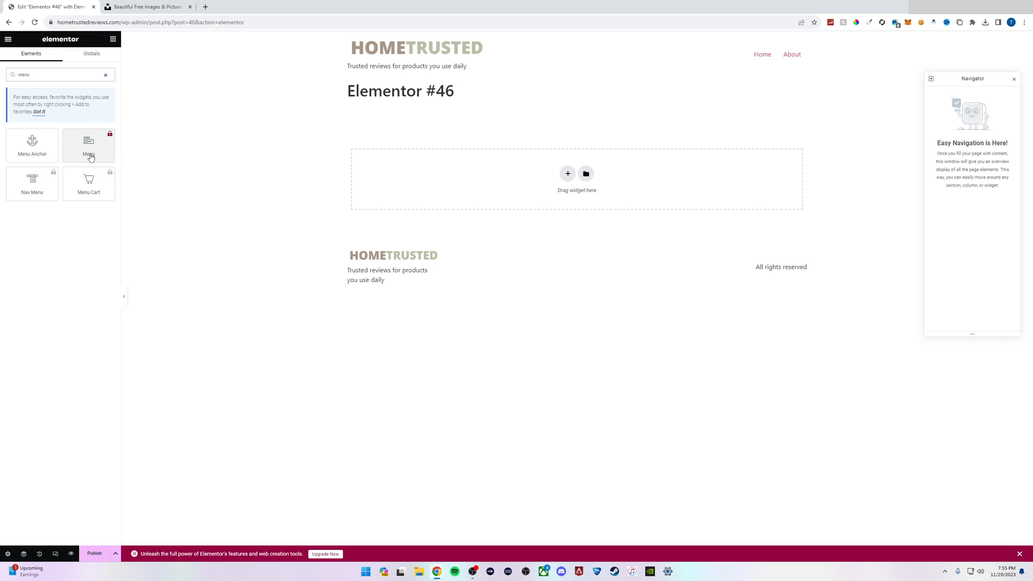
{"action": "mouse_move", "coordinate": [32, 183]}
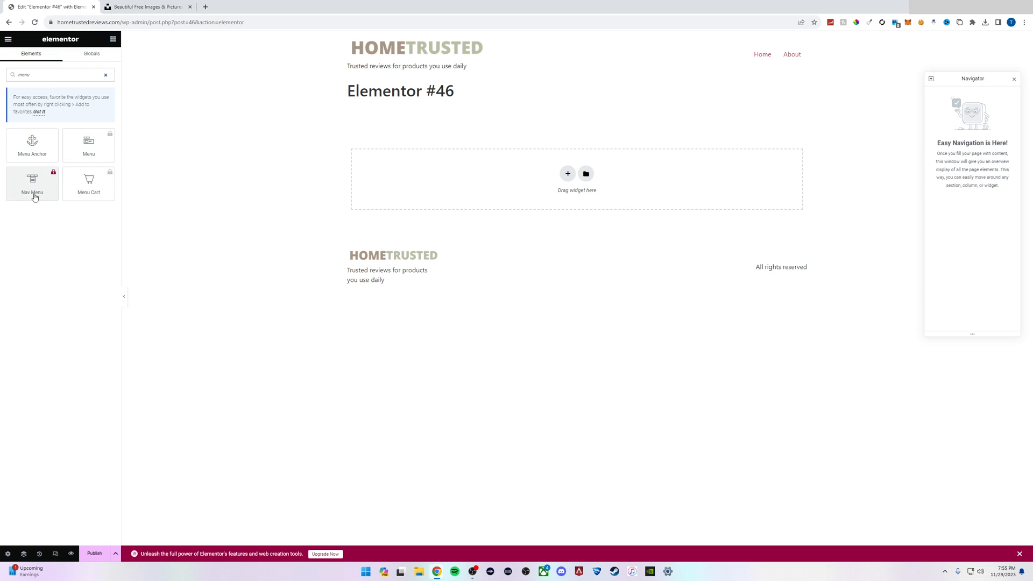
{"action": "mouse_move", "coordinate": [88, 142]}
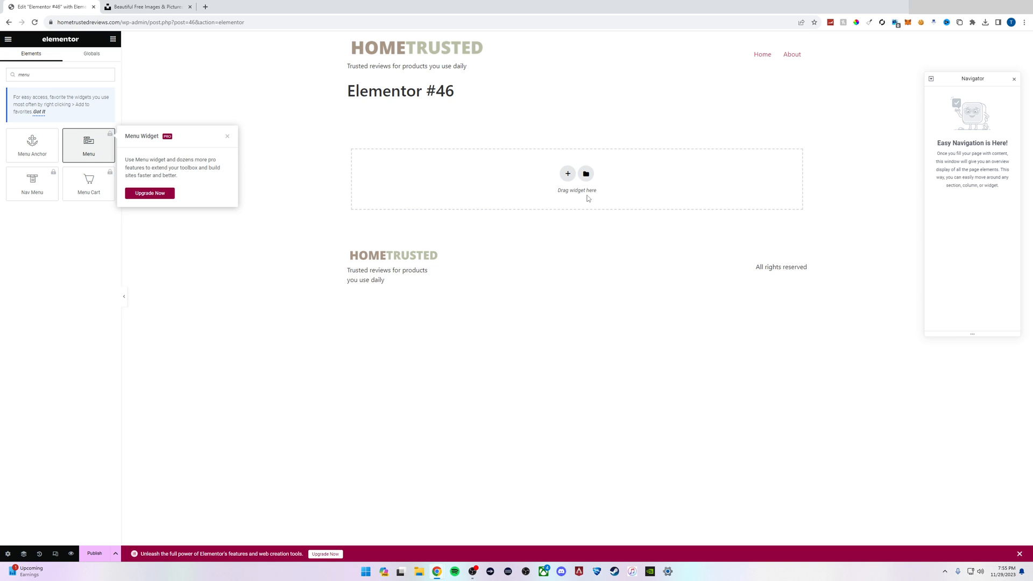
{"action": "mouse_move", "coordinate": [176, 140]}
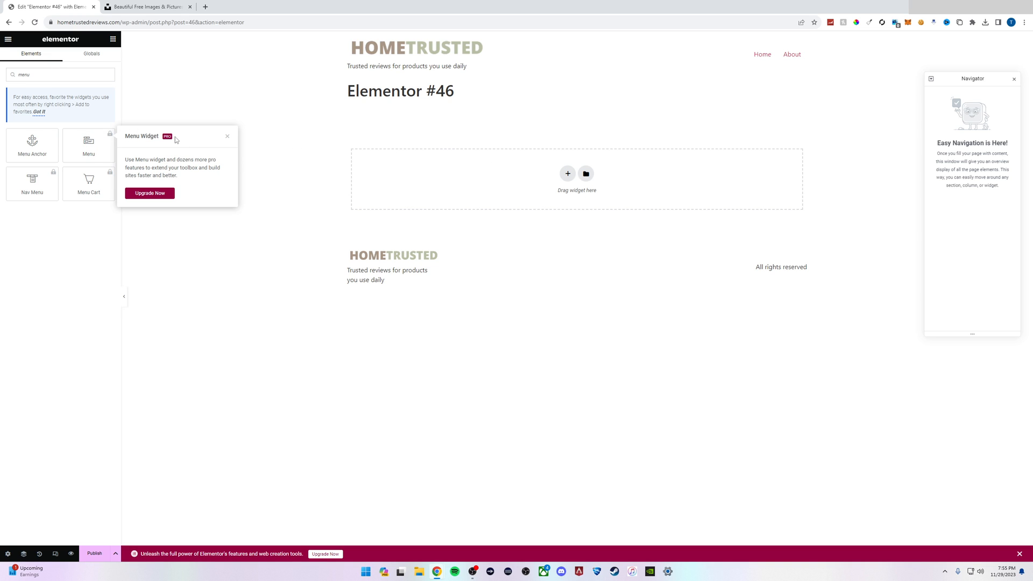
{"action": "mouse_move", "coordinate": [190, 134]}
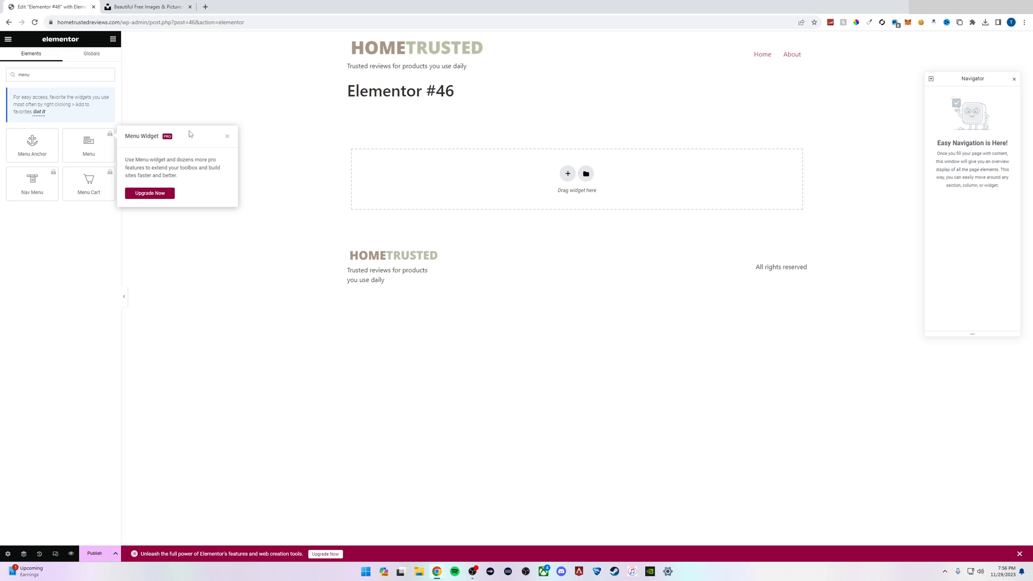
{"action": "mouse_move", "coordinate": [722, 96]}
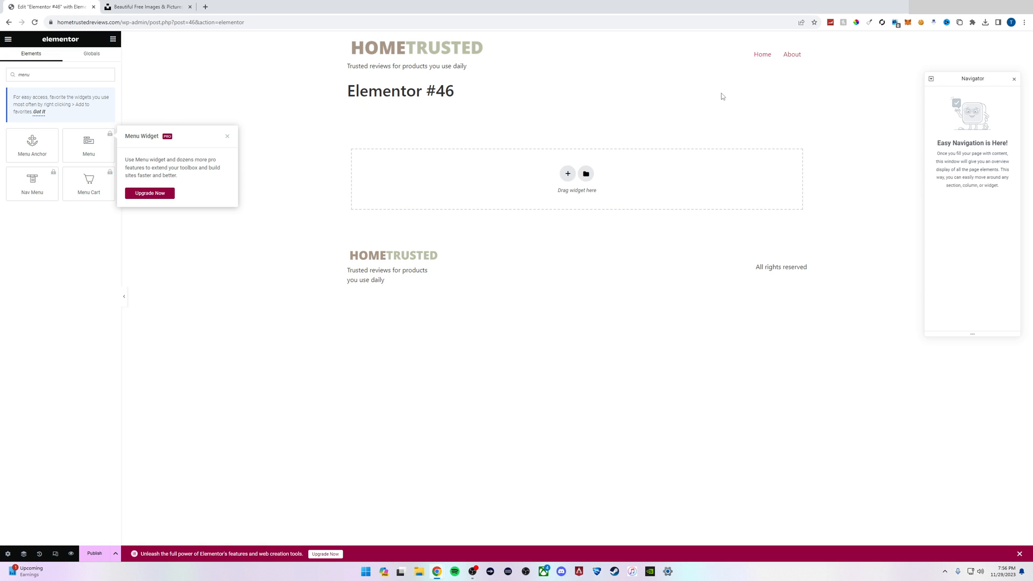
{"action": "mouse_move", "coordinate": [802, 46]}
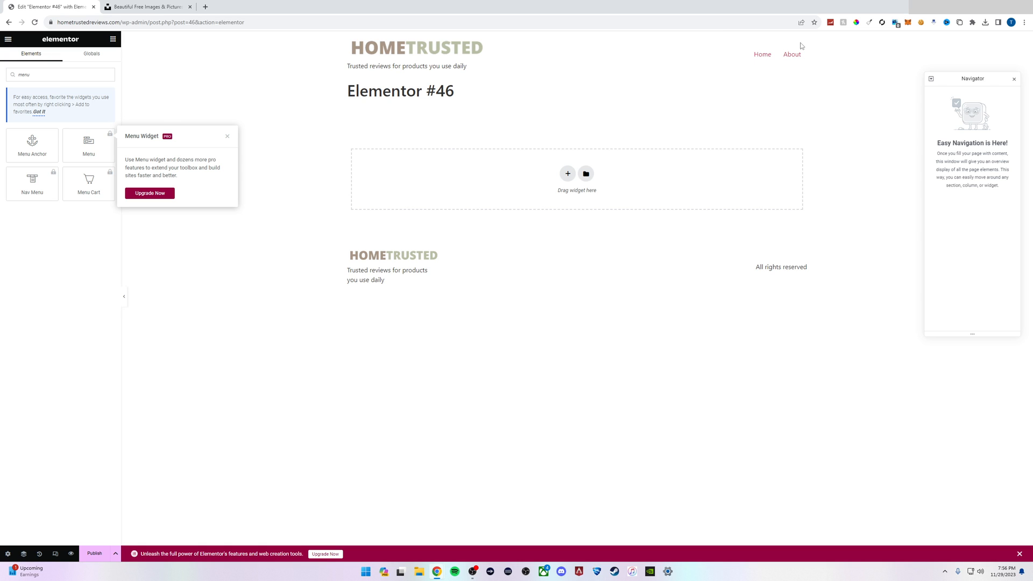